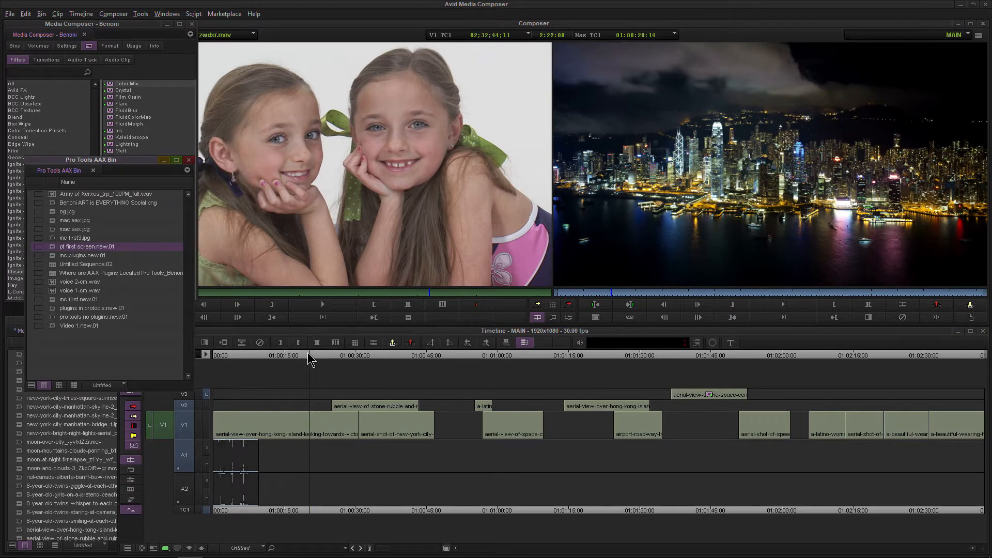
Step: Move the Pro Tools AAX Bin up out of the way of the Media Composer Bin
{"action": "left_click_drag", "start_coordinate": [91, 159], "coordinate": [110, 96]}
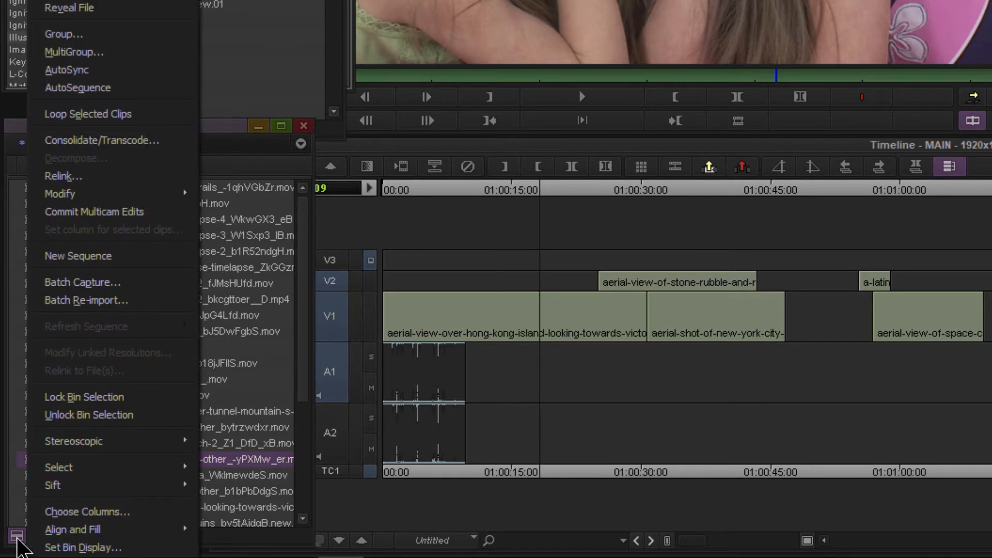
{"action": "mouse_move", "coordinate": [83, 441]}
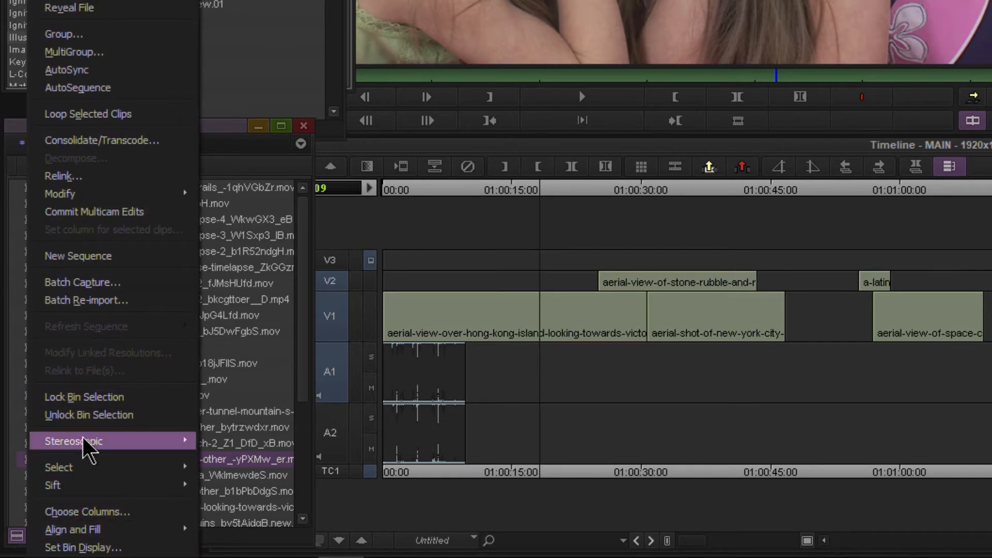
{"action": "mouse_move", "coordinate": [239, 70]}
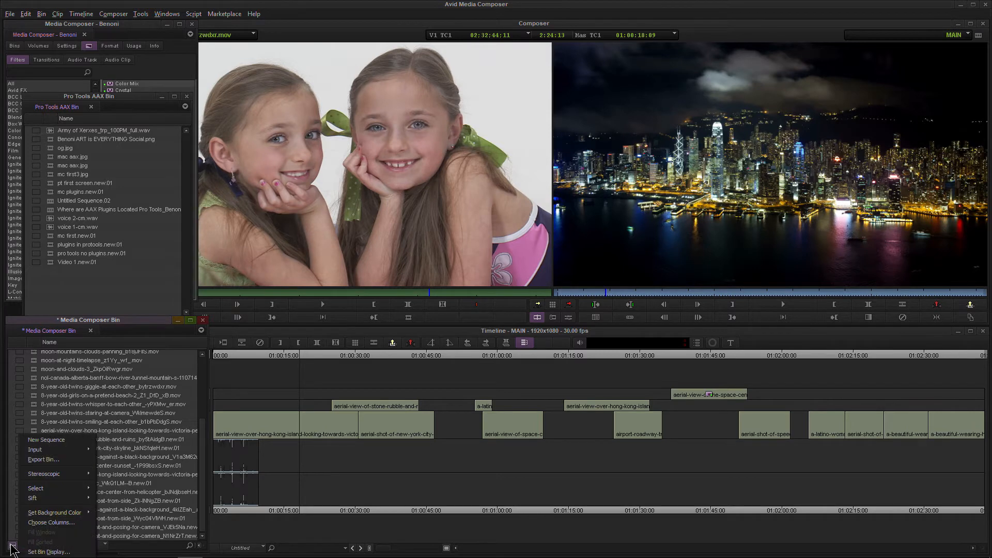
Step: Give the Media Composer Bin a blue background, lower the Pro Tools AAX Bin, and show the bin list
{"action": "left_click", "coordinate": [55, 511]}
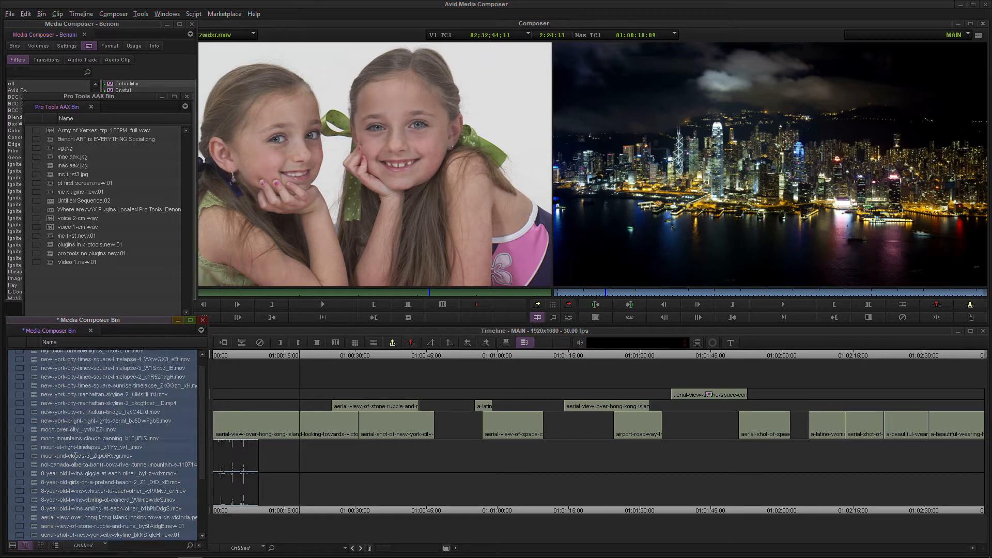
{"action": "scroll", "scroll_direction": "down", "scroll_amount": 3}
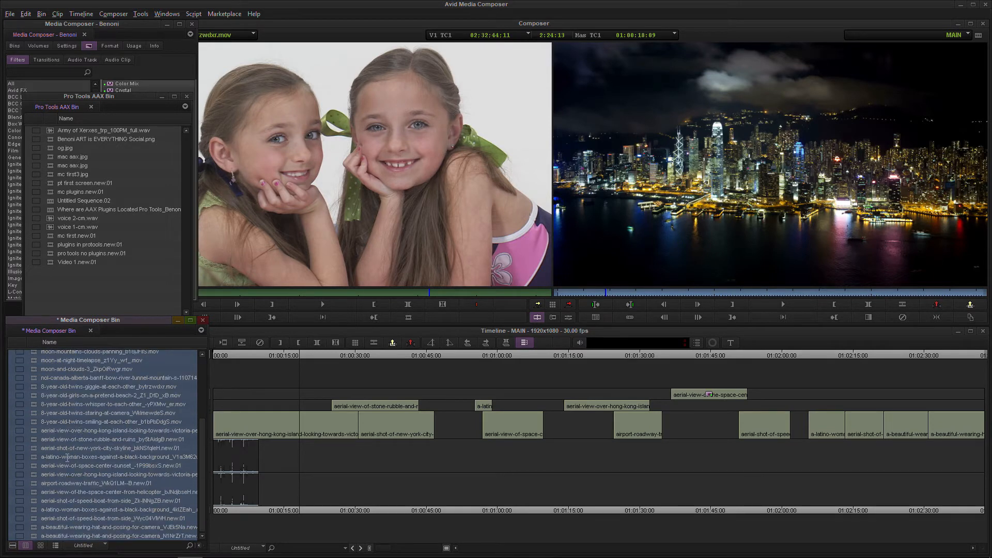
{"action": "mouse_move", "coordinate": [81, 294]}
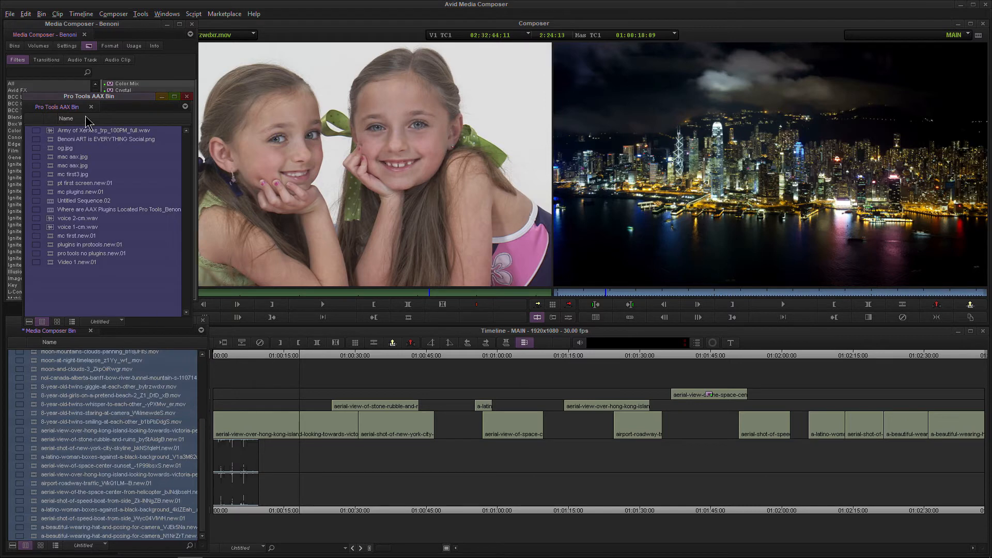
{"action": "left_click_drag", "start_coordinate": [89, 96], "coordinate": [265, 246]}
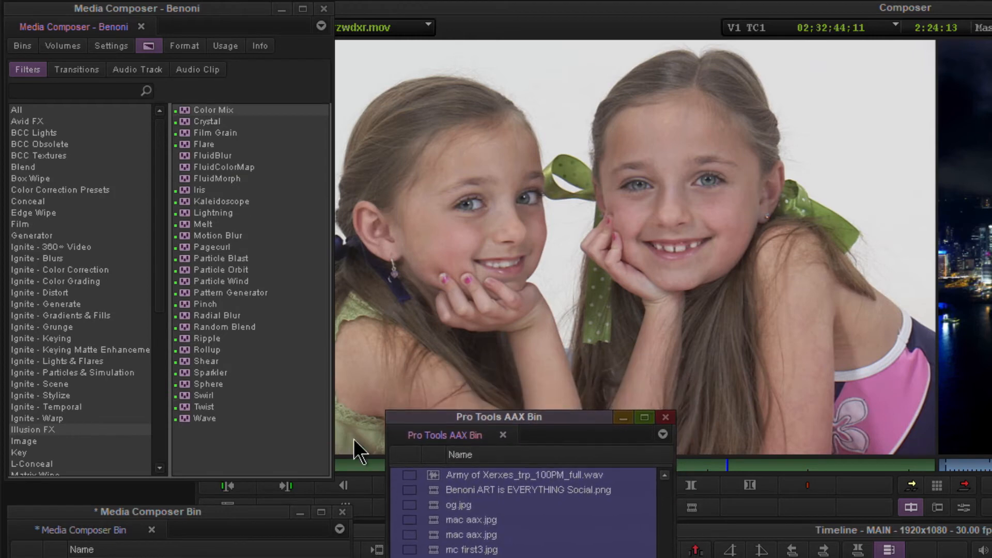
{"action": "left_click", "coordinate": [22, 45]}
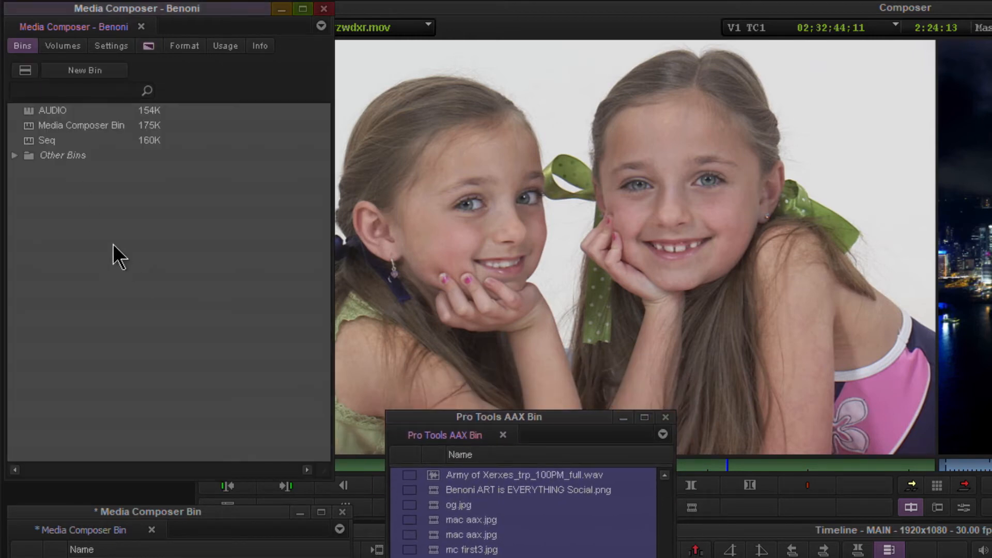
Step: Open the AUDIO bin, reposition it, and give it a red background
{"action": "double_click", "coordinate": [52, 111]}
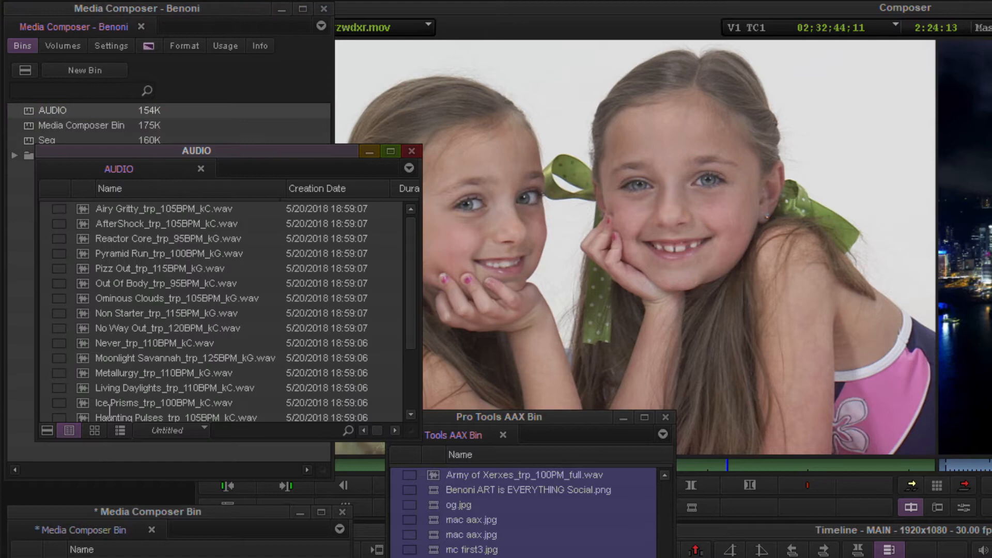
{"action": "left_click_drag", "start_coordinate": [197, 151], "coordinate": [226, 122]}
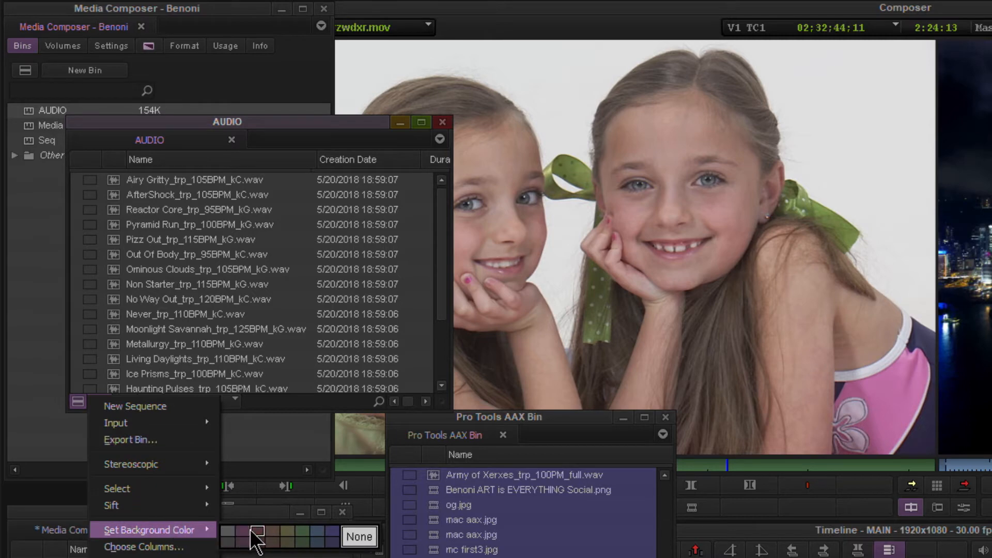
{"action": "left_click", "coordinate": [255, 537]}
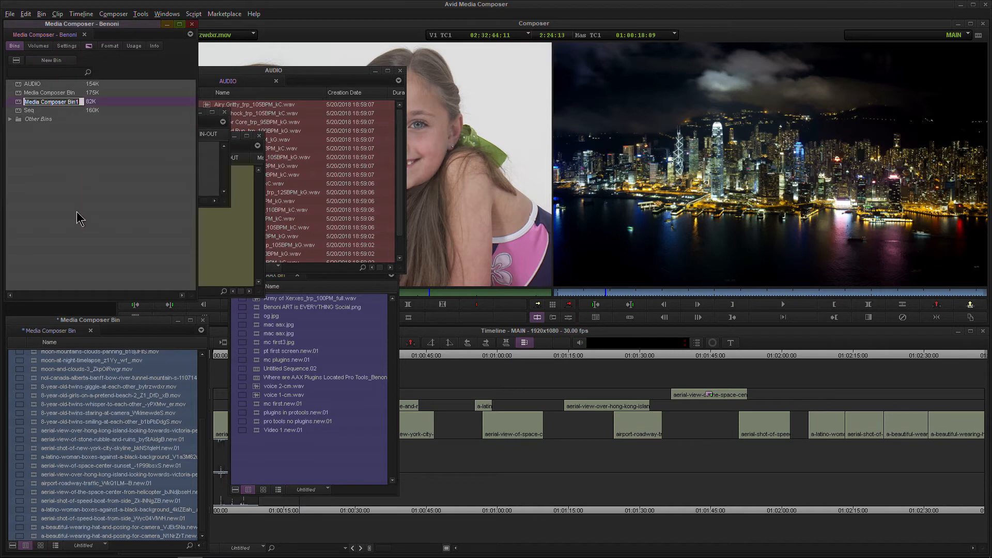
Step: Name the new bin 'new york' and bring up its options for a green background
{"action": "type", "text": "new york"}
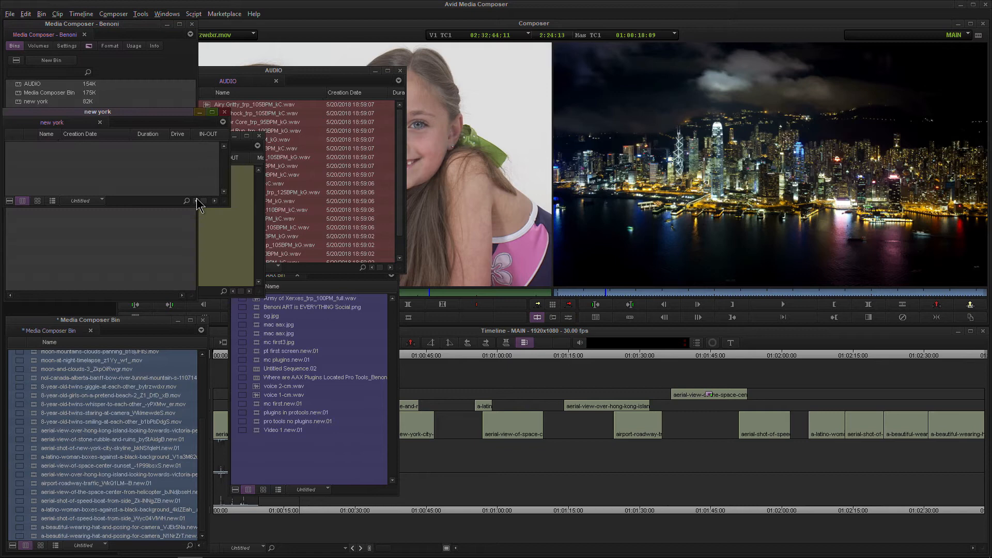
{"action": "scroll", "scroll_direction": "up", "scroll_amount": 3}
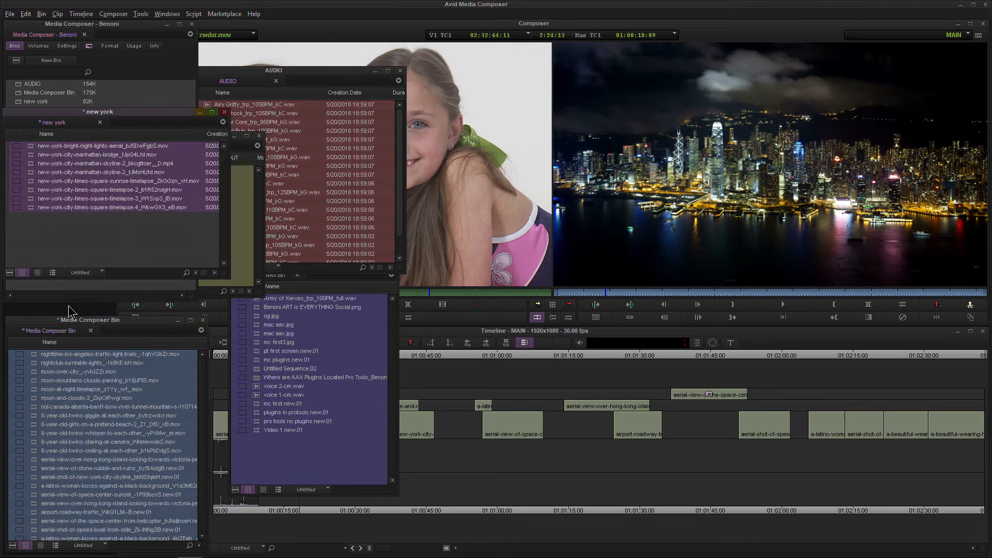
{"action": "right_click", "coordinate": [69, 310]}
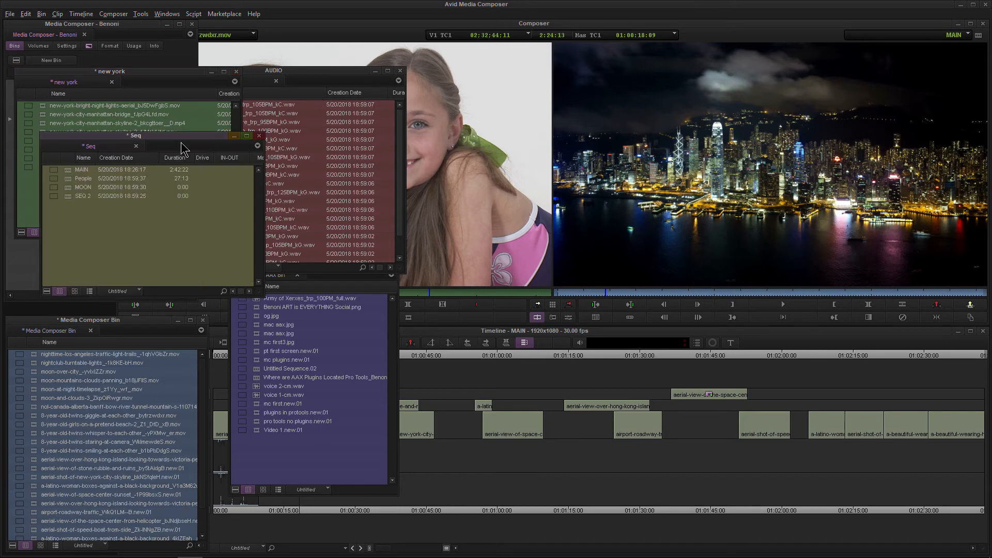
Step: Move the Seq bin right and the new york bin toward the centre, showing its colour choices
{"action": "left_click_drag", "start_coordinate": [310, 70], "coordinate": [337, 66]}
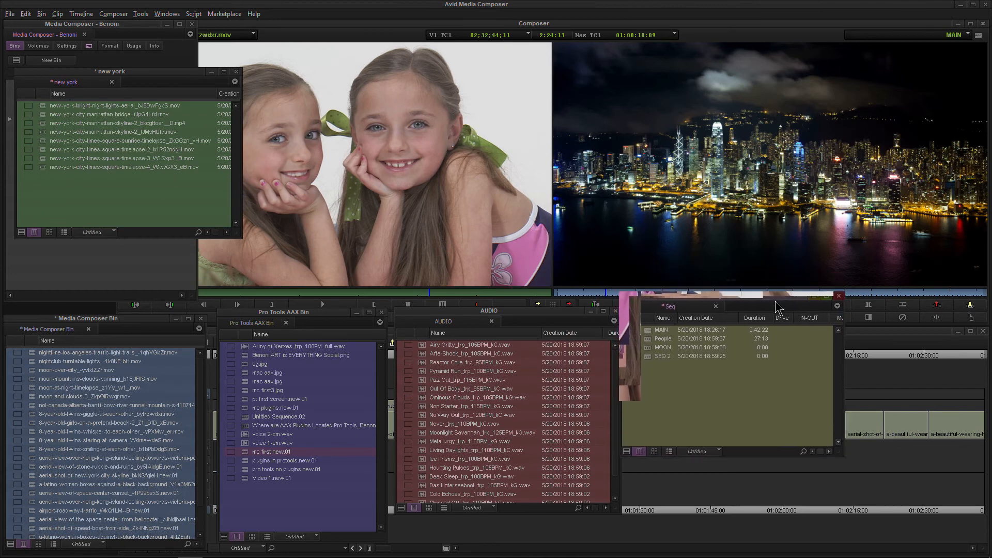
{"action": "left_click_drag", "start_coordinate": [110, 71], "coordinate": [257, 106]}
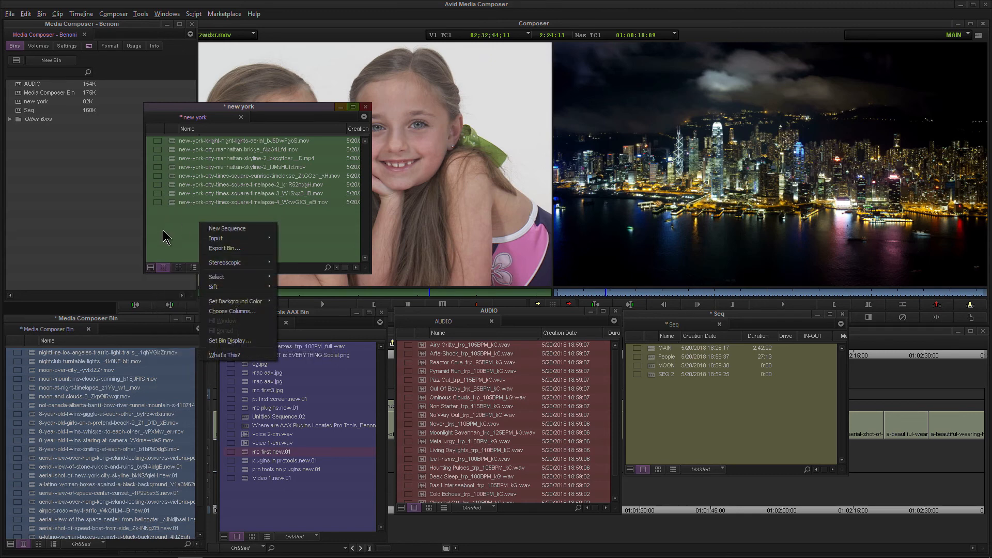
{"action": "left_click", "coordinate": [236, 301]}
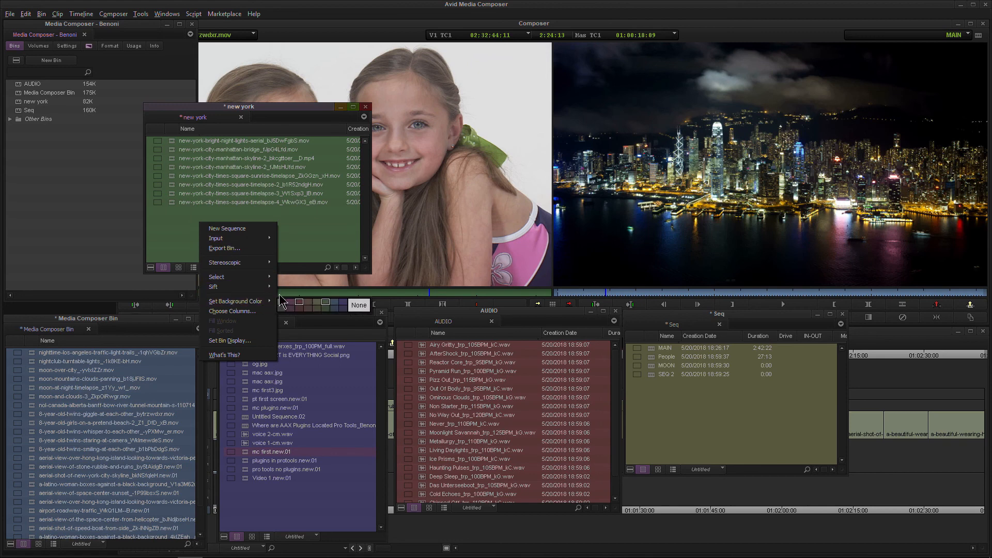